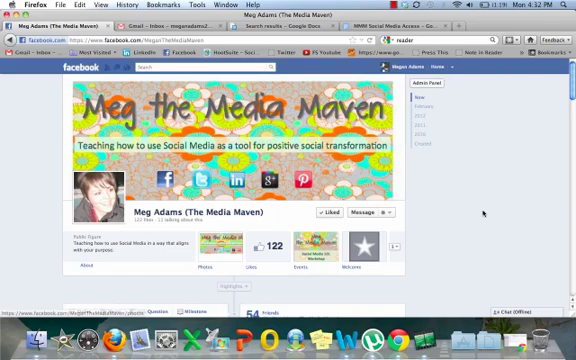
# - Scroll down the page timeline to the row of app tabs
pyautogui.scroll(-3)
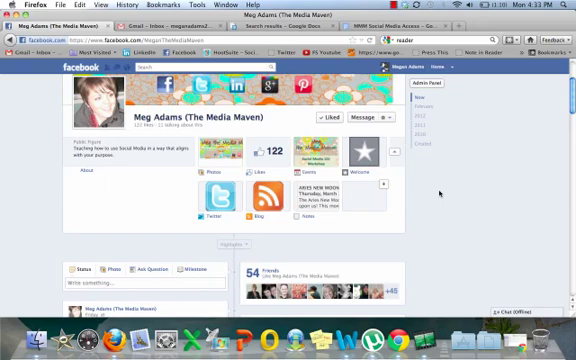
# - Scroll further down the timeline toward the Edit Page controls
pyautogui.scroll(-3)
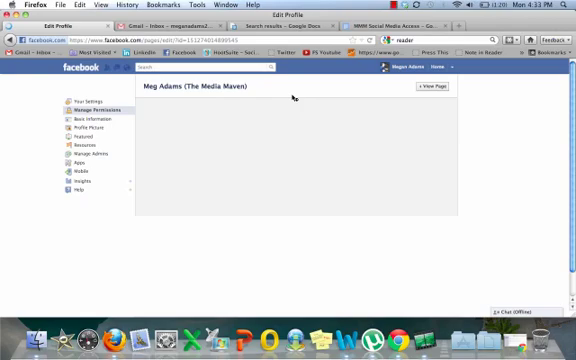
# - Show the Apps section listing installed apps such as Twitter, RSS, Photos and Notes
pyautogui.click(92, 100)
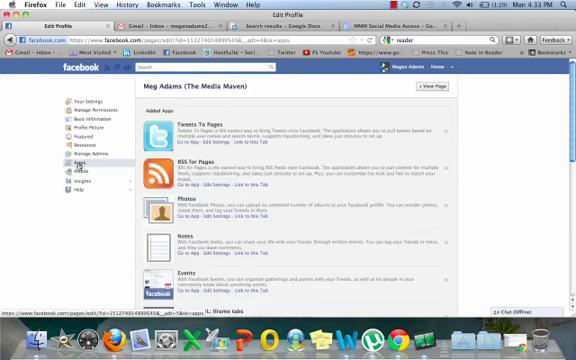
pyautogui.scroll(-3)
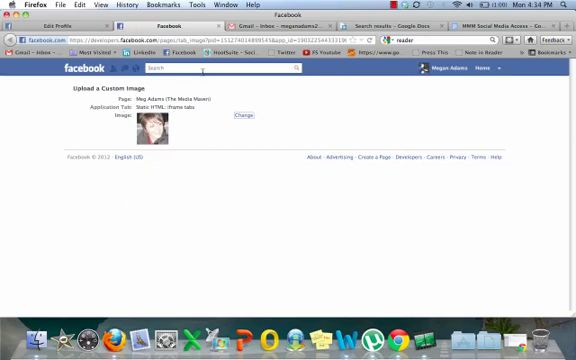
# - Enter 'me' on the Upload a Custom Image page for the app tab
pyautogui.write('me')
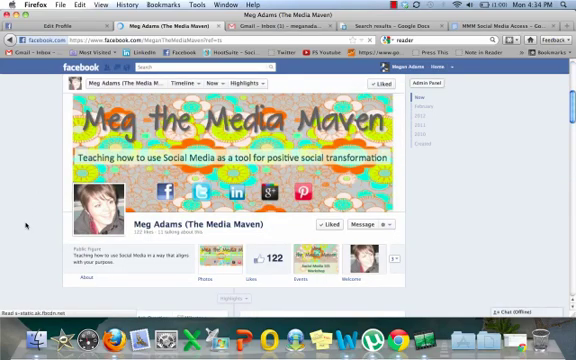
# - Scroll down the page timeline past the banner to the app tabs and posts
pyautogui.scroll(-3)
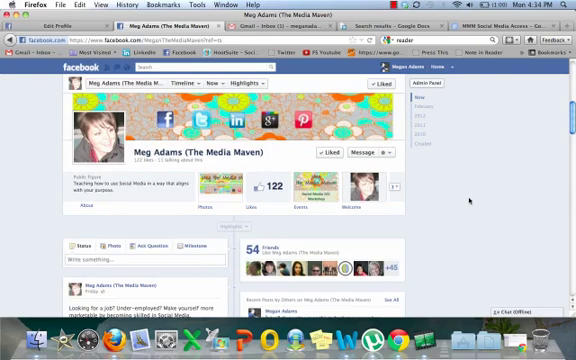